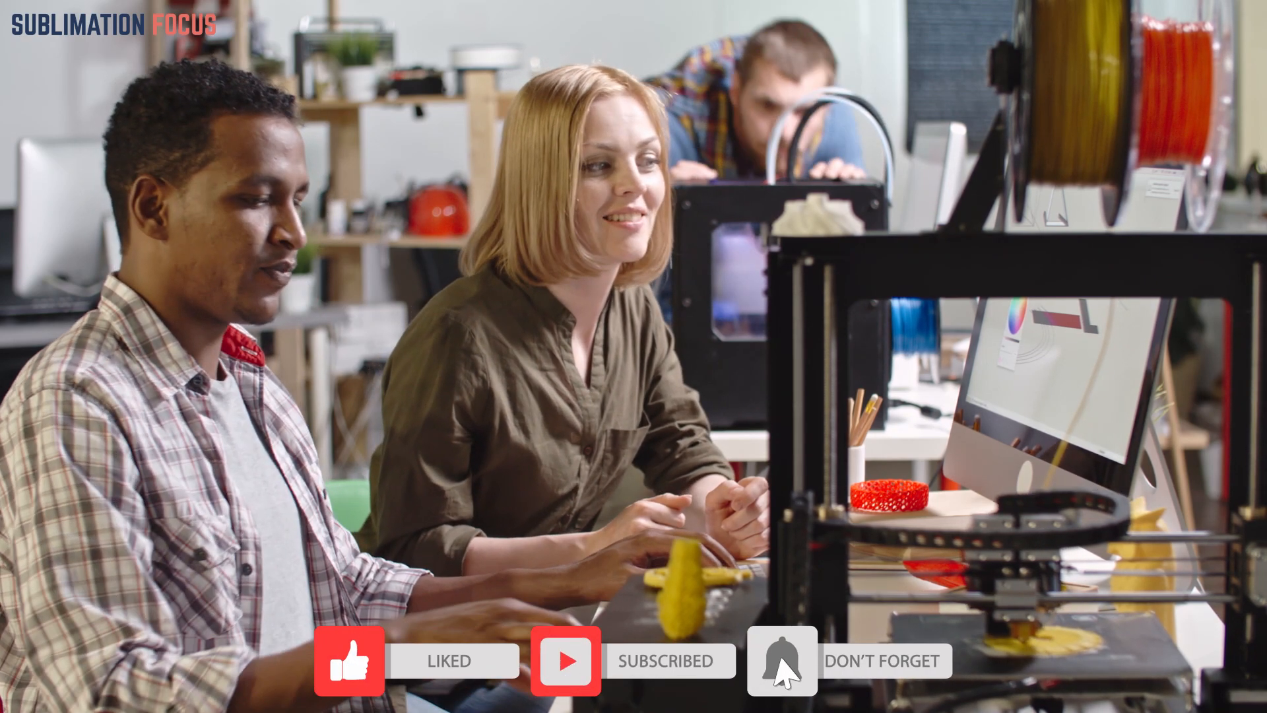
left_click(779, 660)
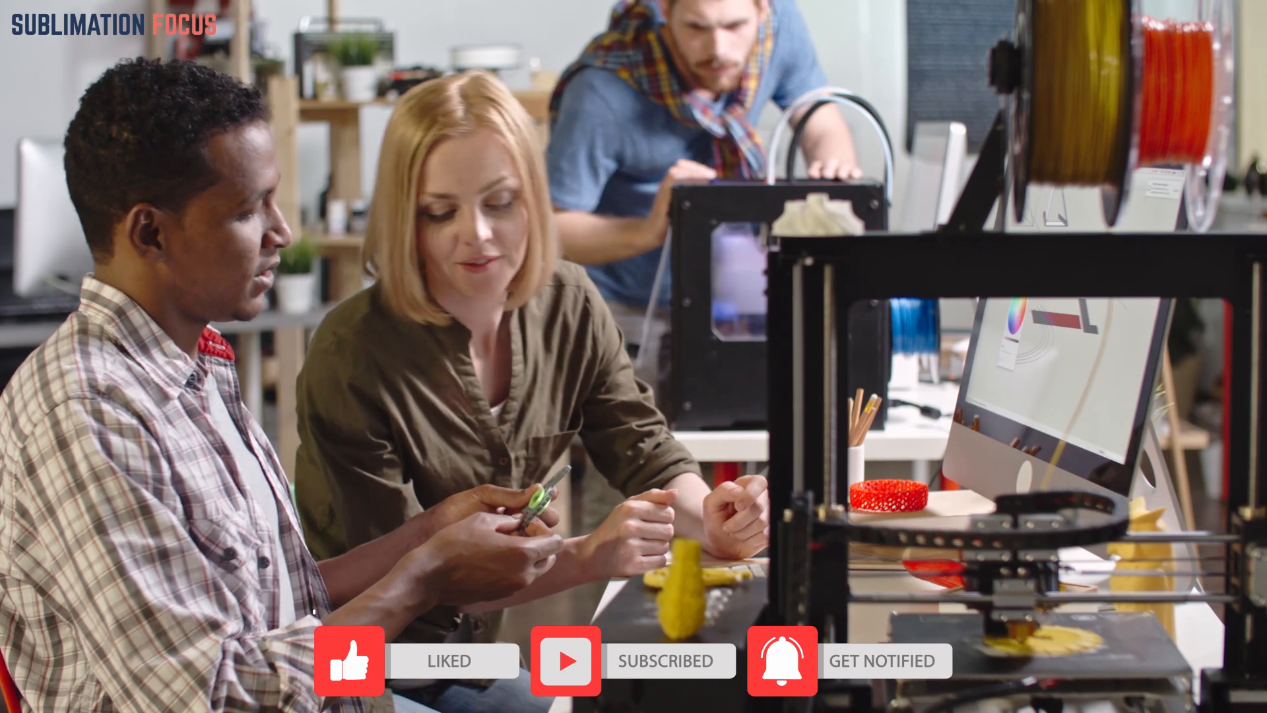